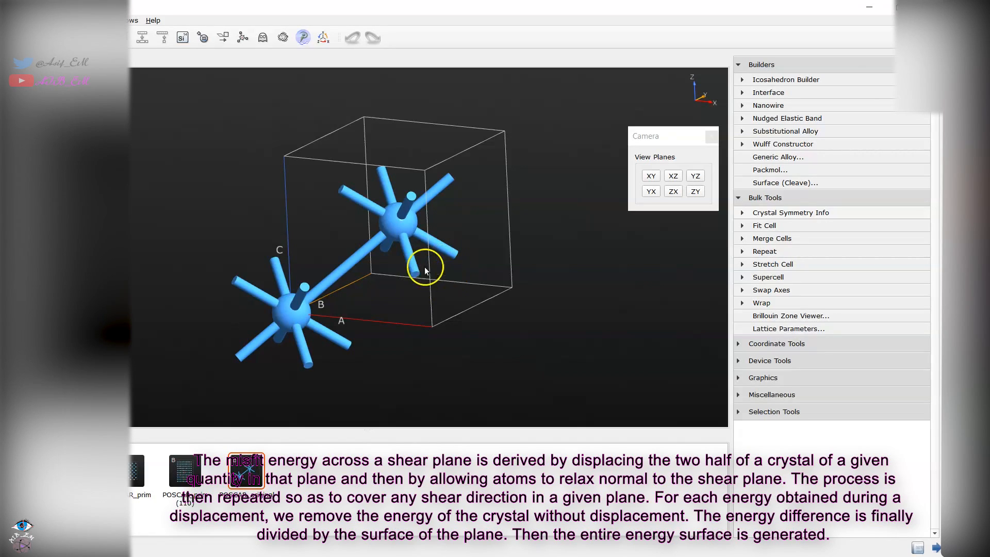
mouse_move(479, 303)
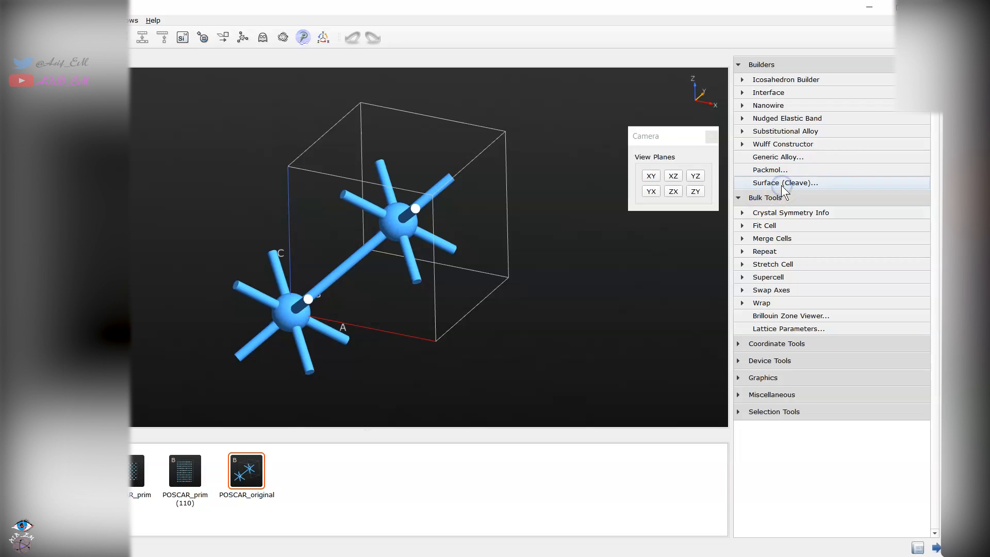
Start the Surface (Cleave) builder for the tantalum crystal
click(786, 183)
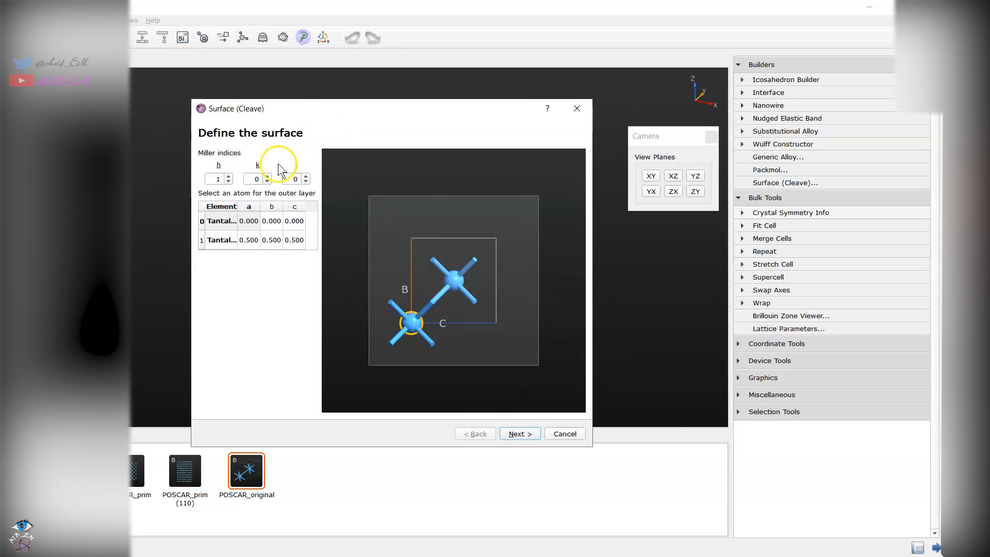
mouse_move(268, 180)
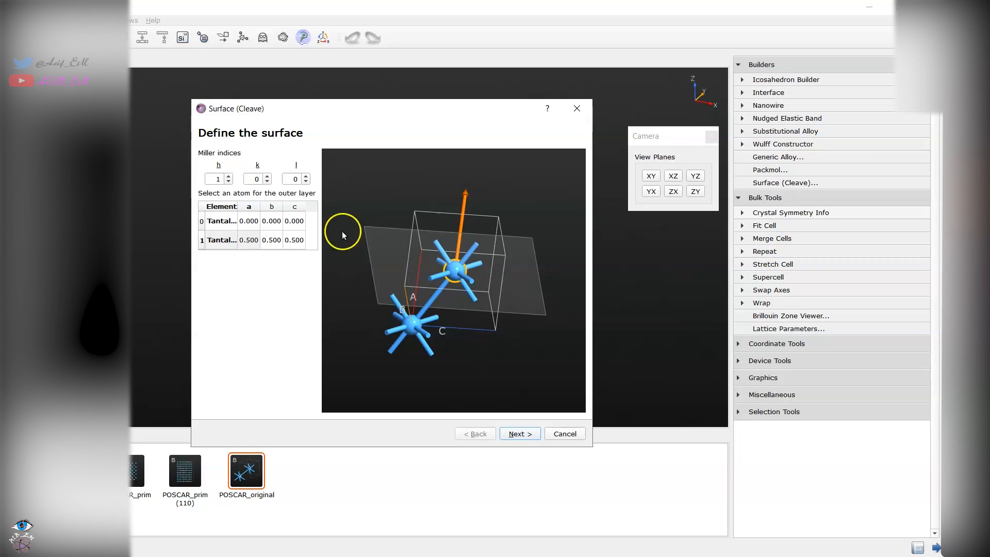
mouse_move(267, 180)
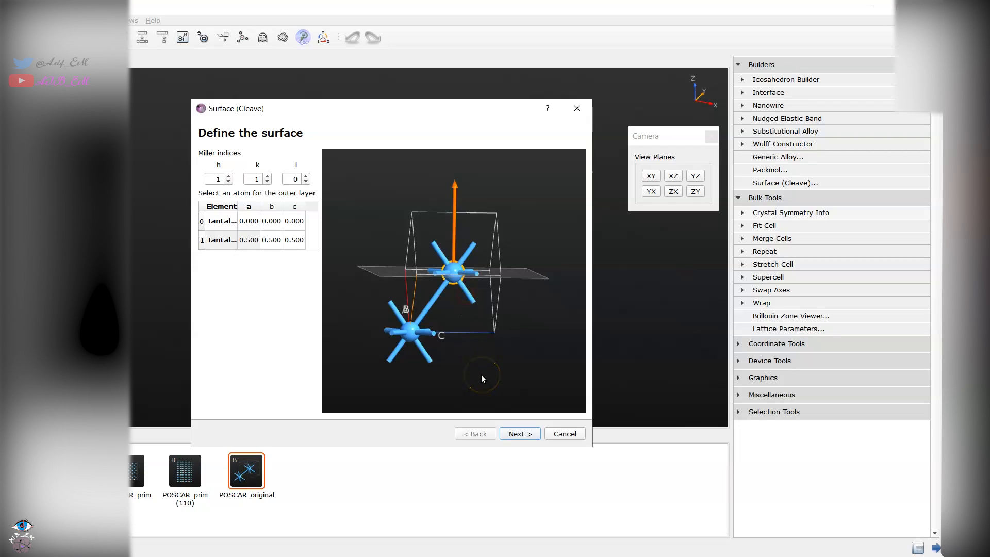
Advance to the surface lattice page showing vectors 3.3187 Å and 4.6934 Å
click(519, 433)
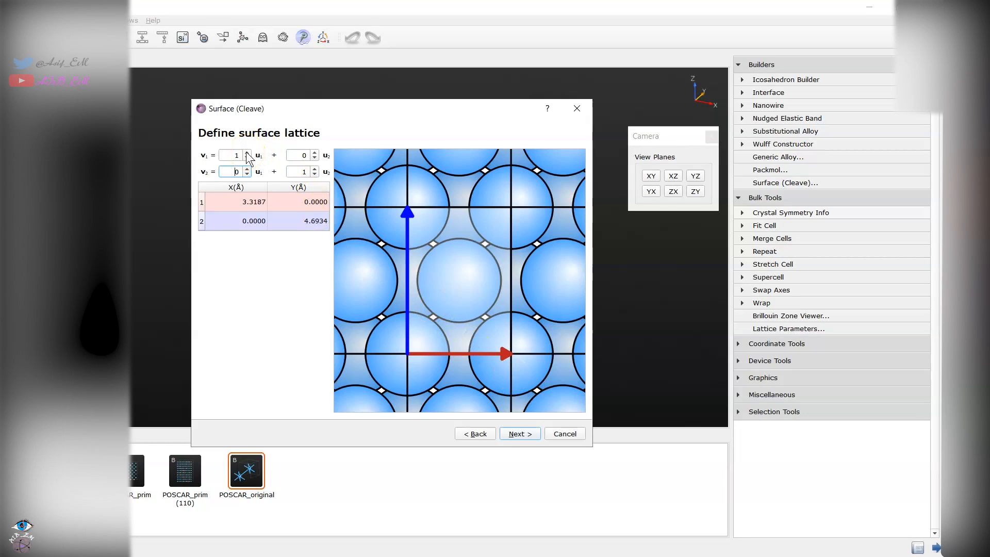
mouse_move(440, 235)
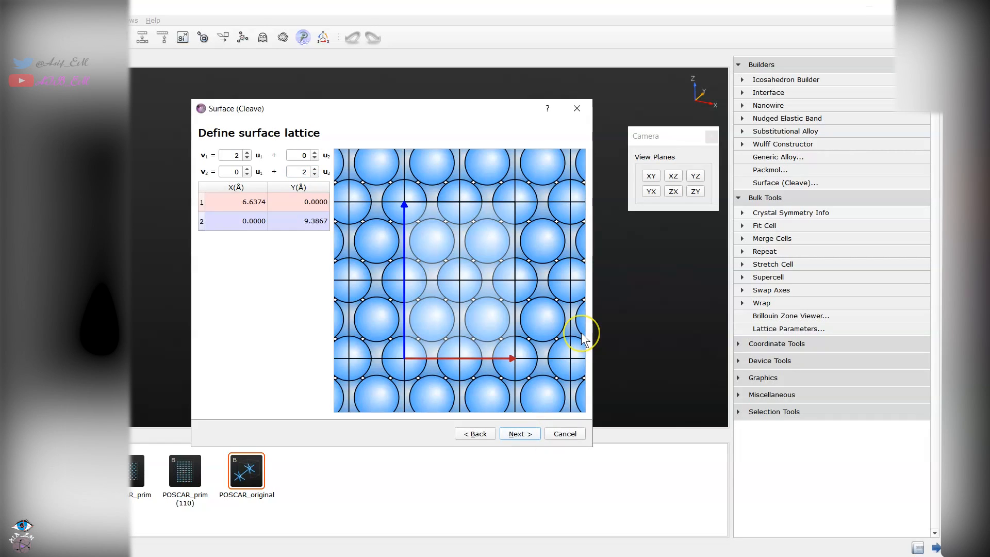
Make the output a non-periodic slab and raise the top vacuum to about 12.35 Å
click(519, 433)
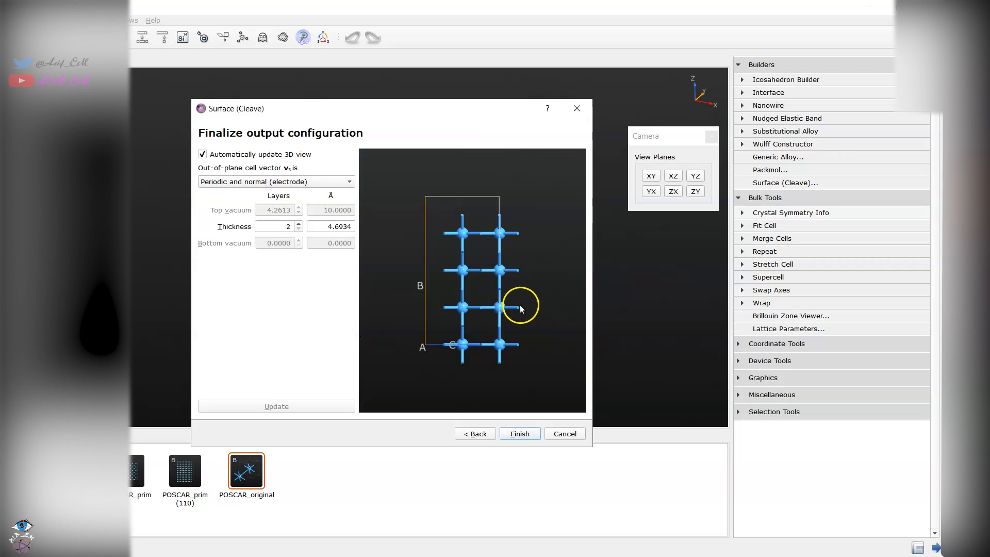
mouse_move(461, 231)
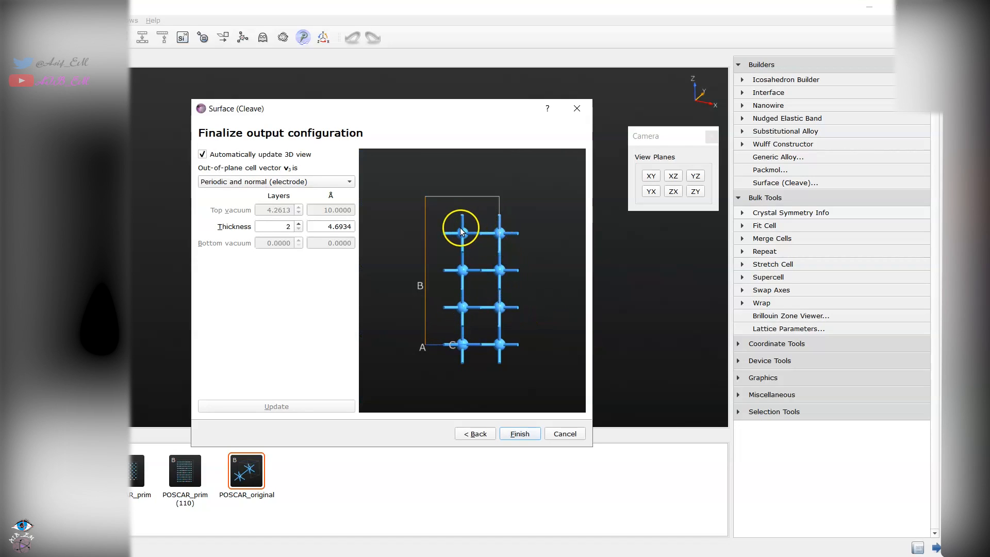
click(277, 181)
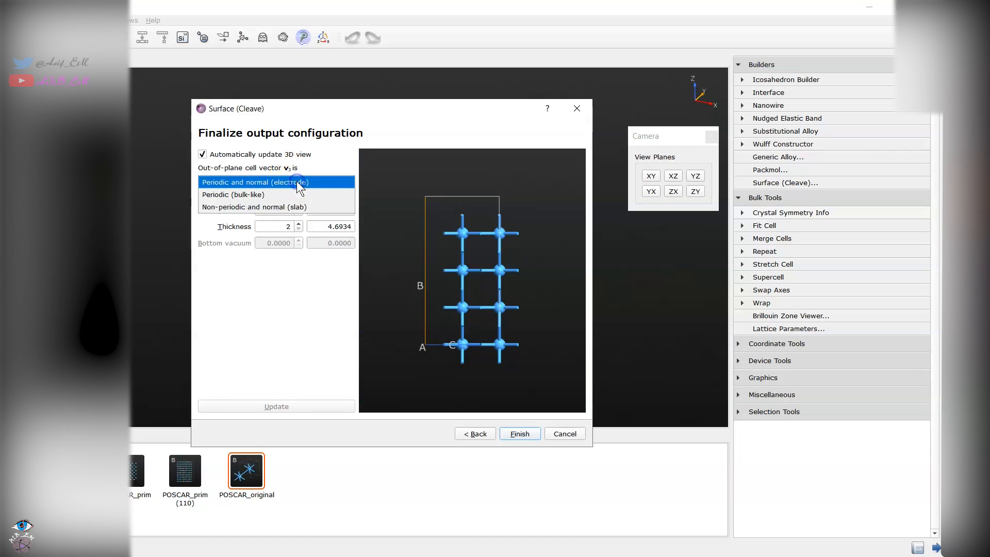
click(254, 206)
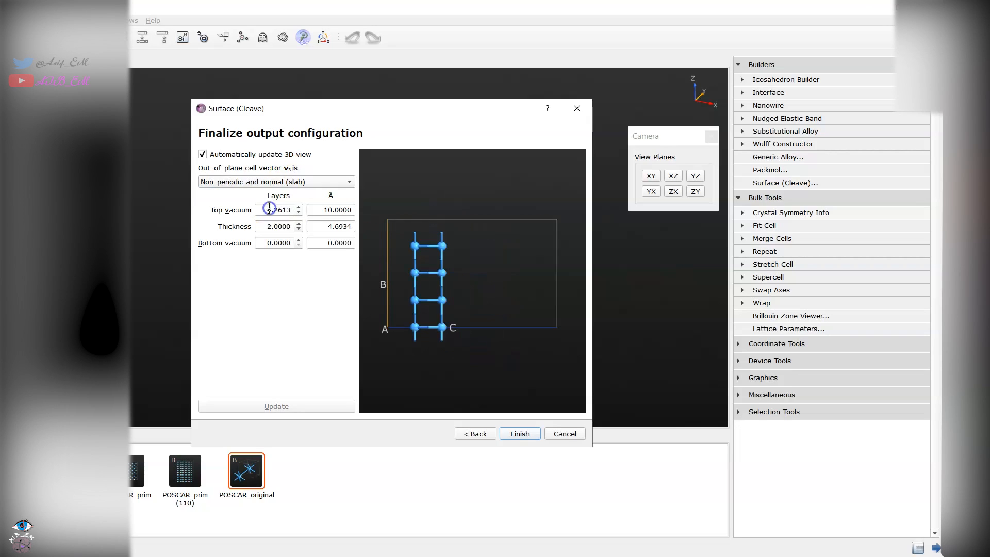
mouse_move(286, 186)
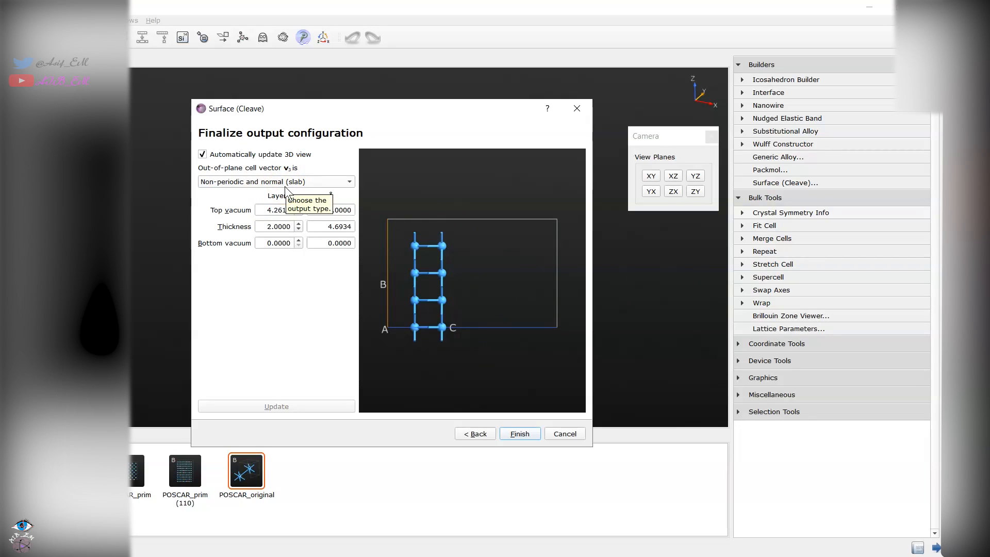
click(297, 206)
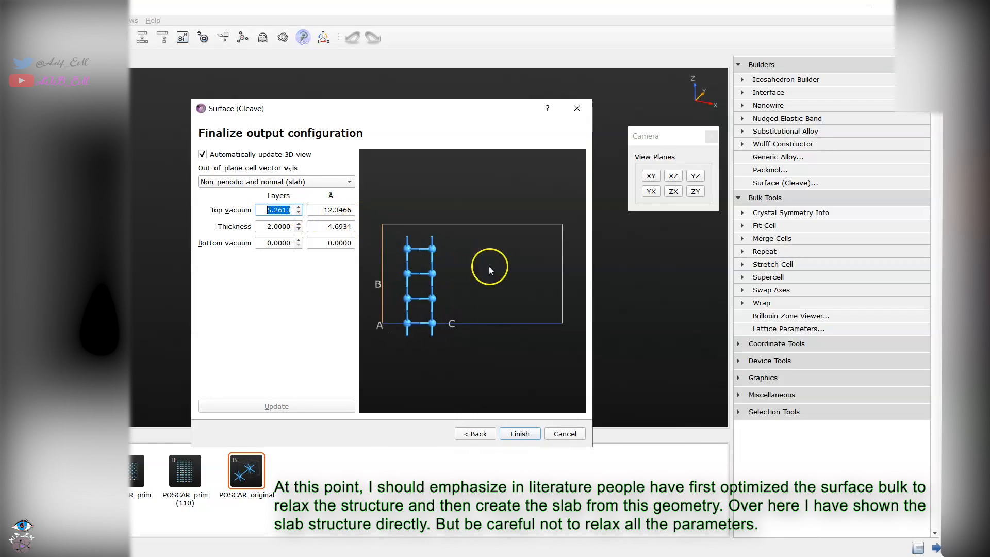
mouse_move(462, 285)
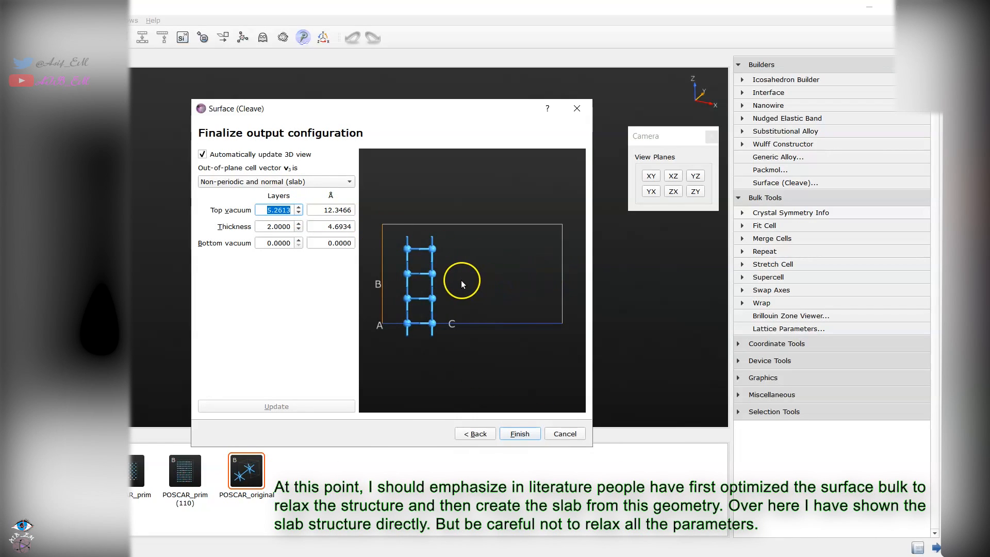
mouse_move(473, 283)
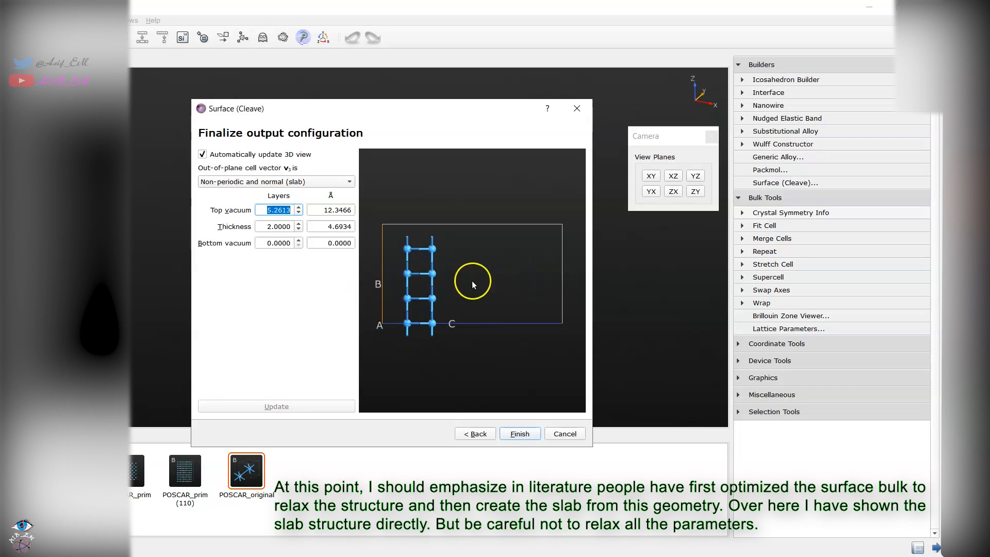
mouse_move(506, 283)
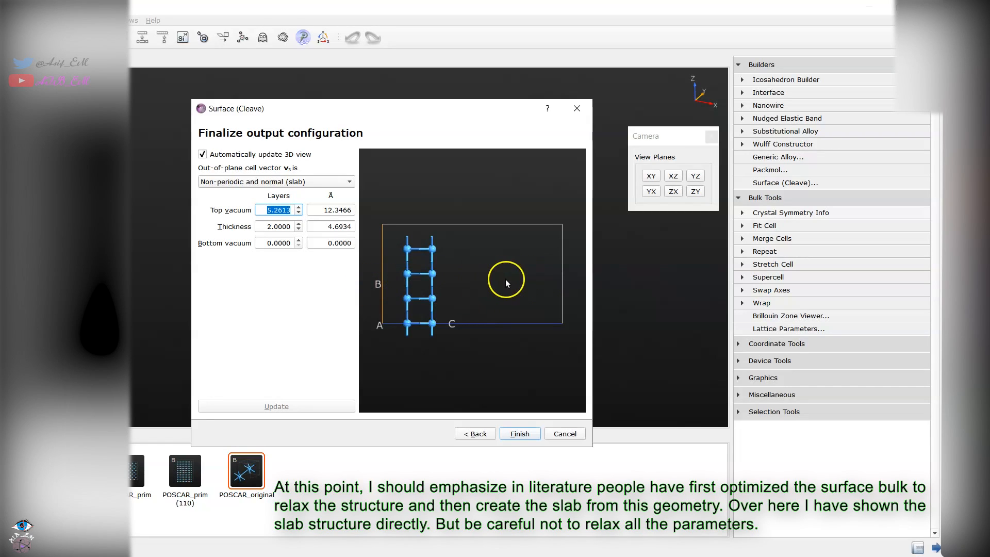
mouse_move(481, 235)
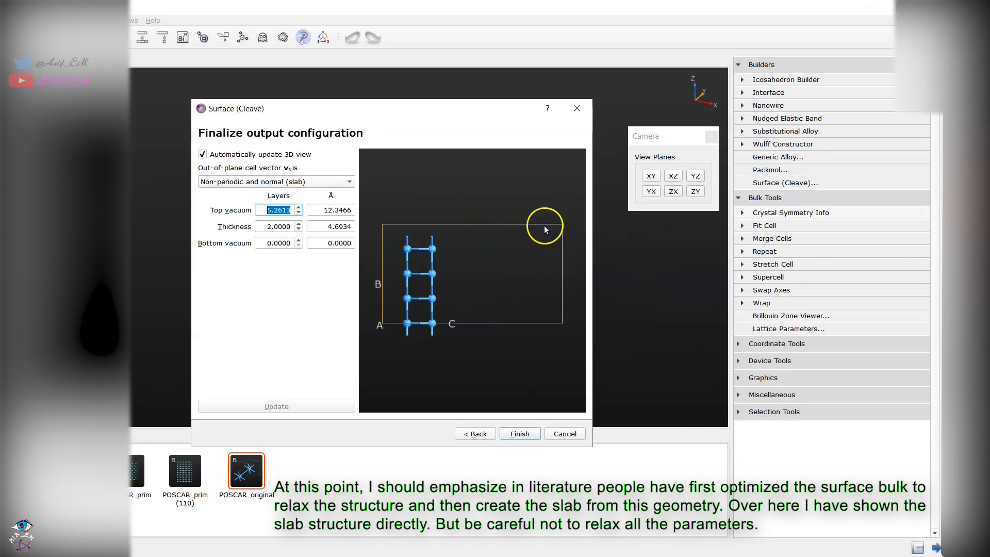
mouse_move(497, 226)
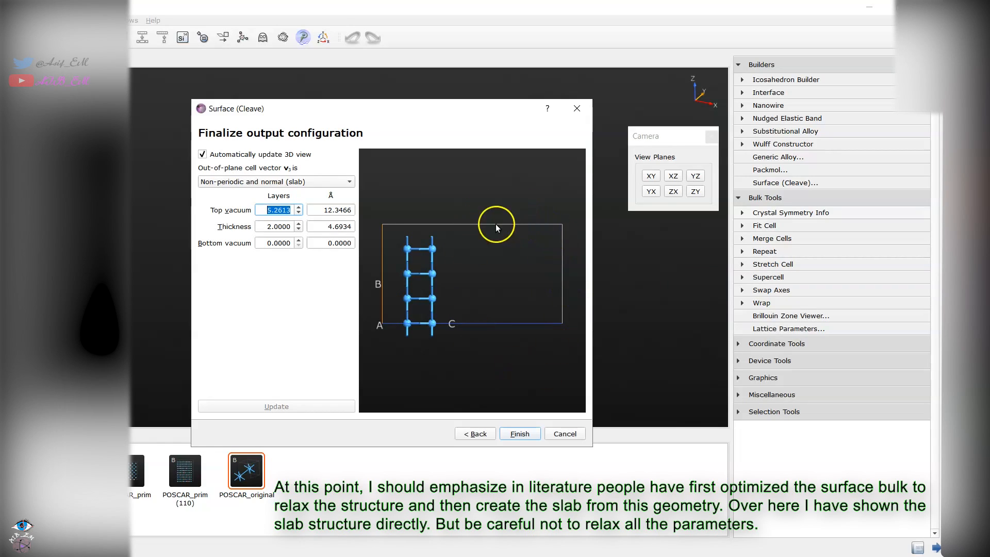
mouse_move(501, 272)
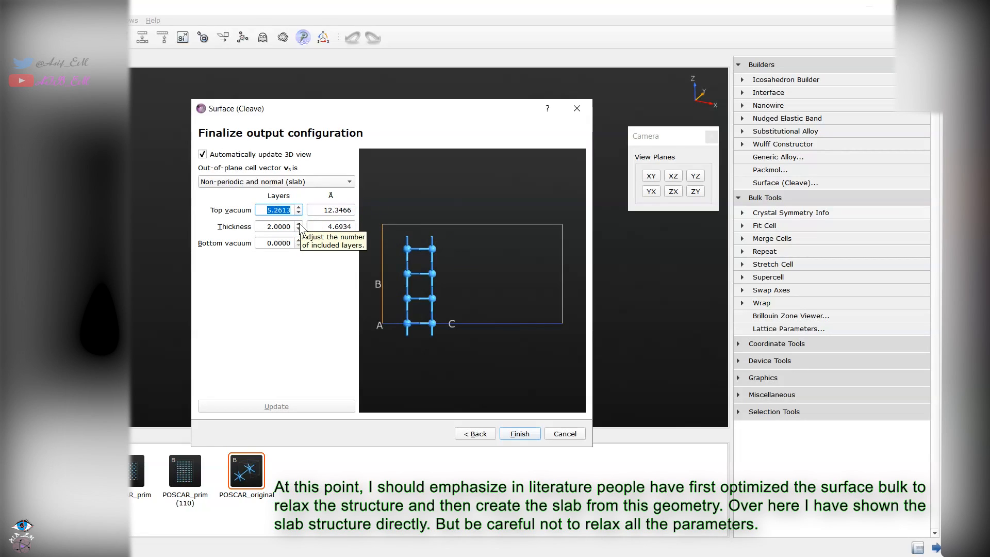
Thicken the slab to eight layers and finish building the (110) tantalum slab
click(298, 223)
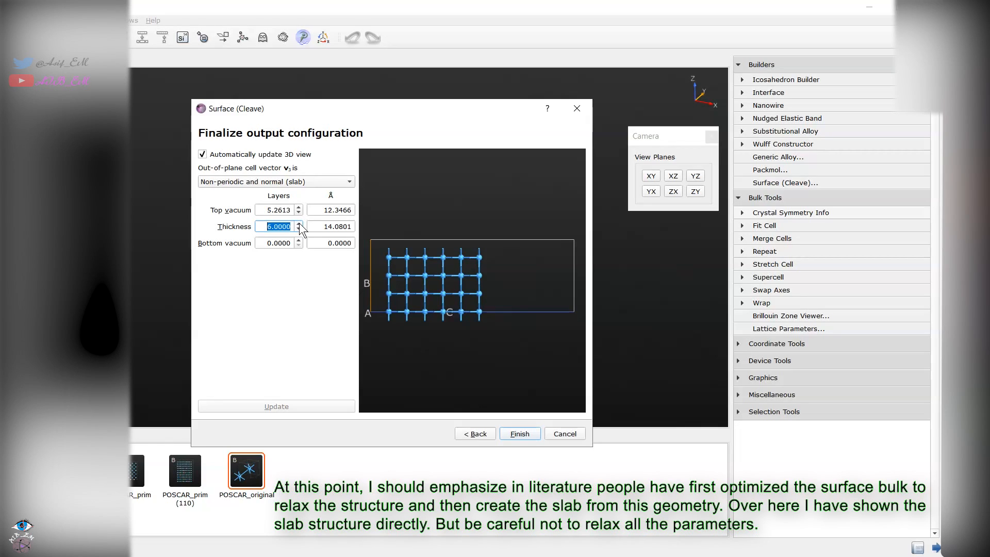
click(298, 223)
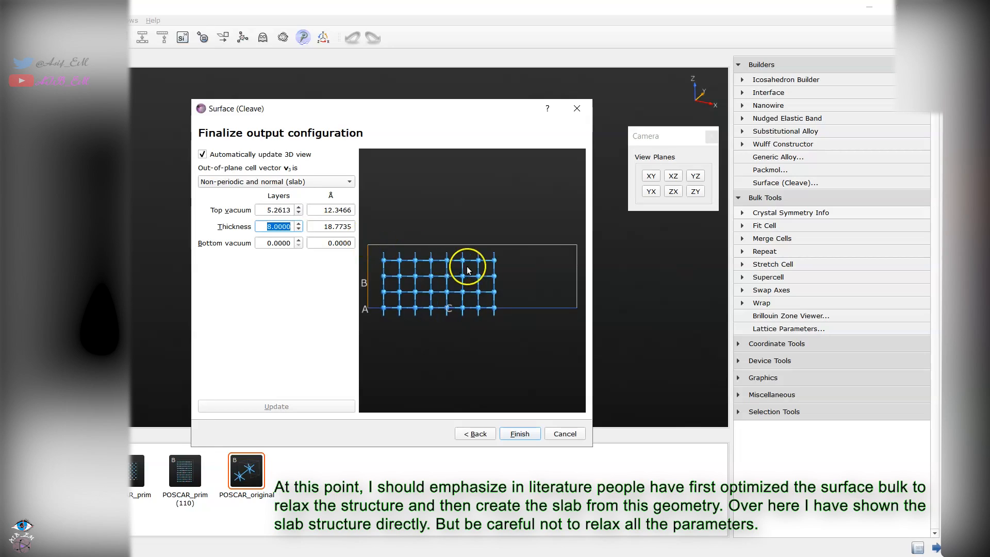
mouse_move(374, 264)
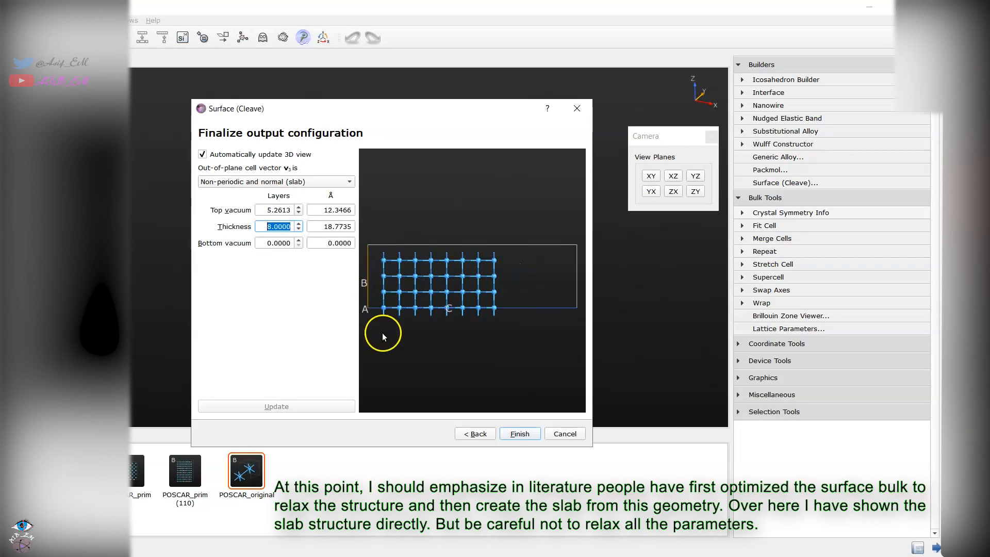
mouse_move(520, 433)
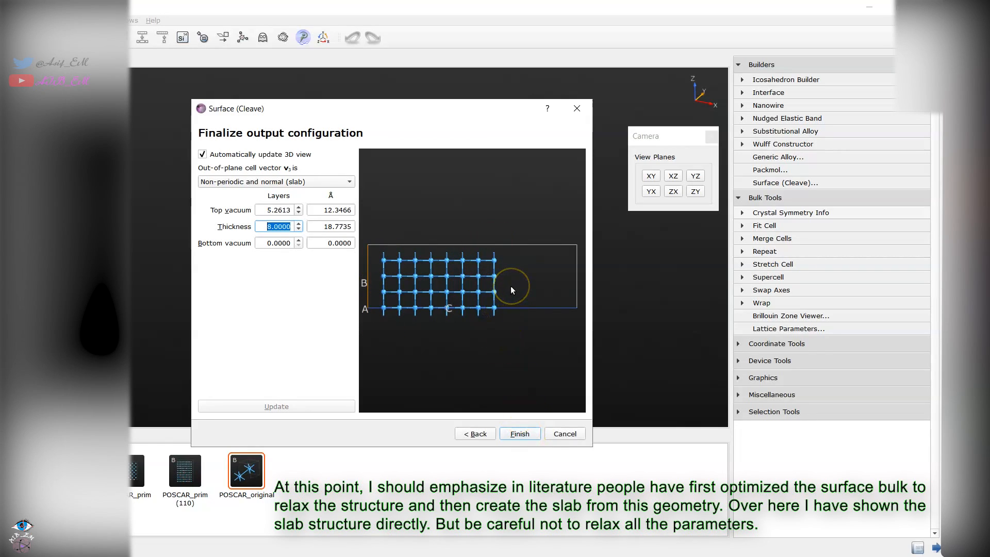
mouse_move(437, 241)
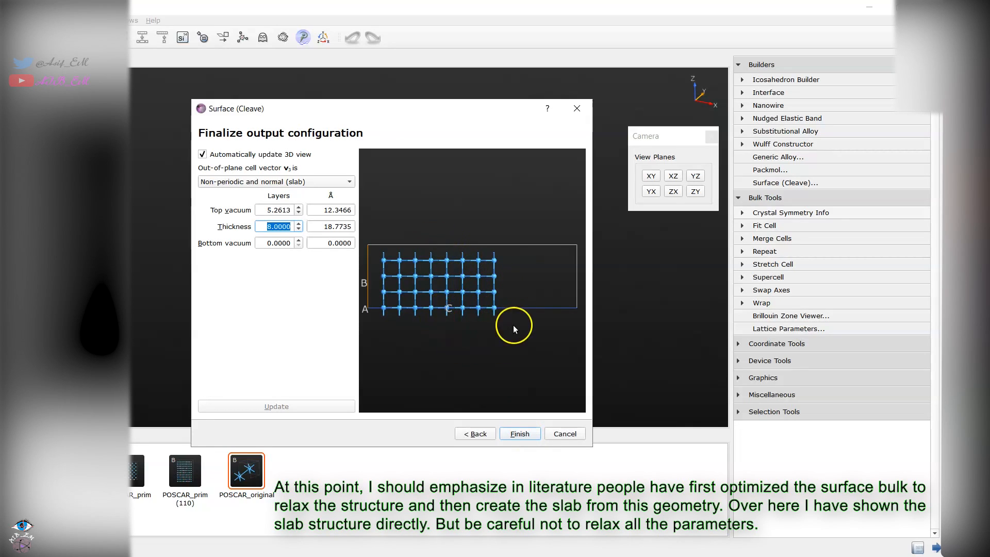
mouse_move(465, 240)
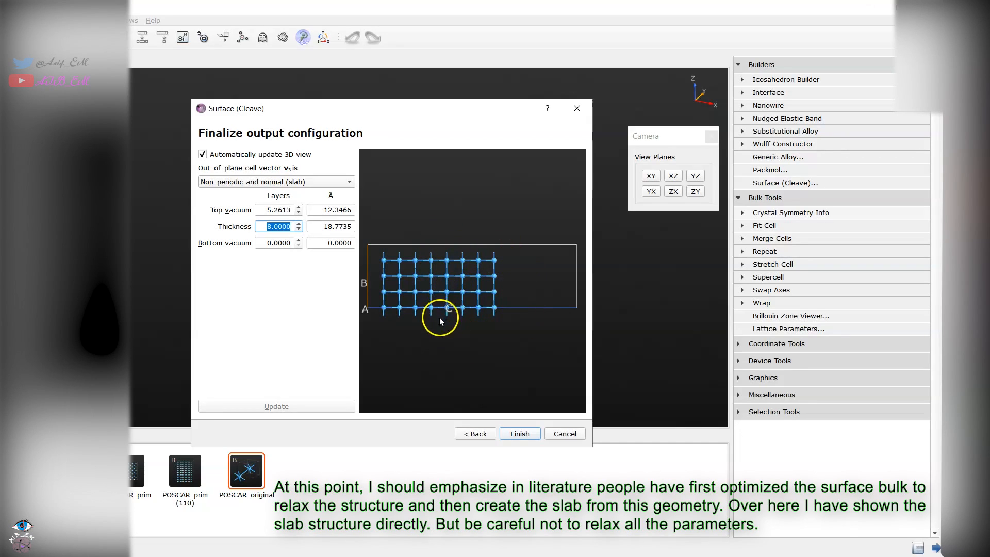
mouse_move(450, 347)
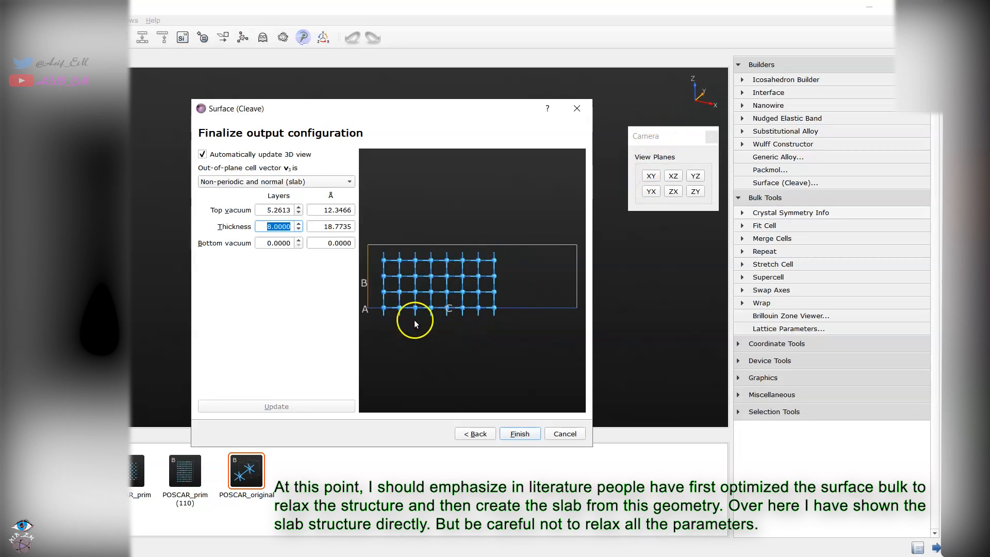
mouse_move(391, 318)
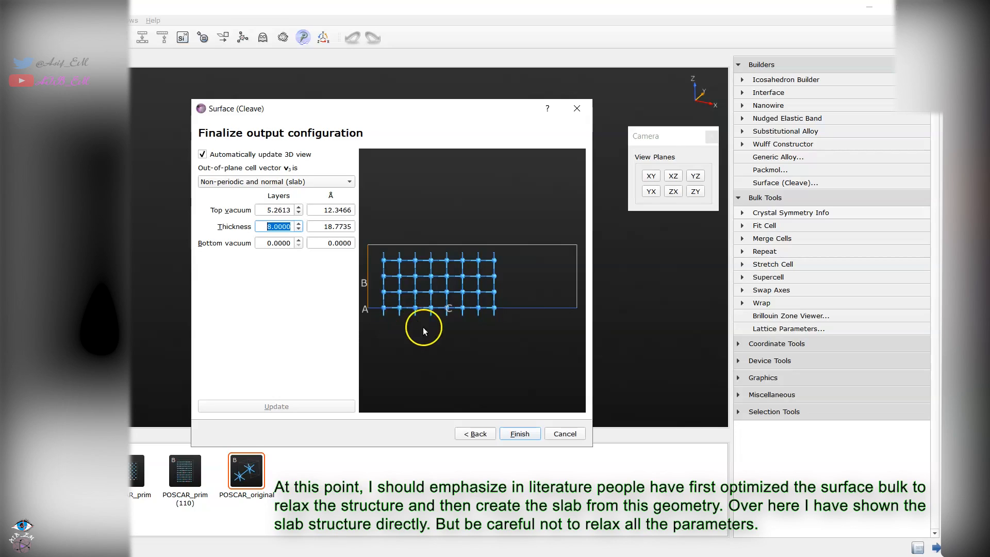
mouse_move(468, 226)
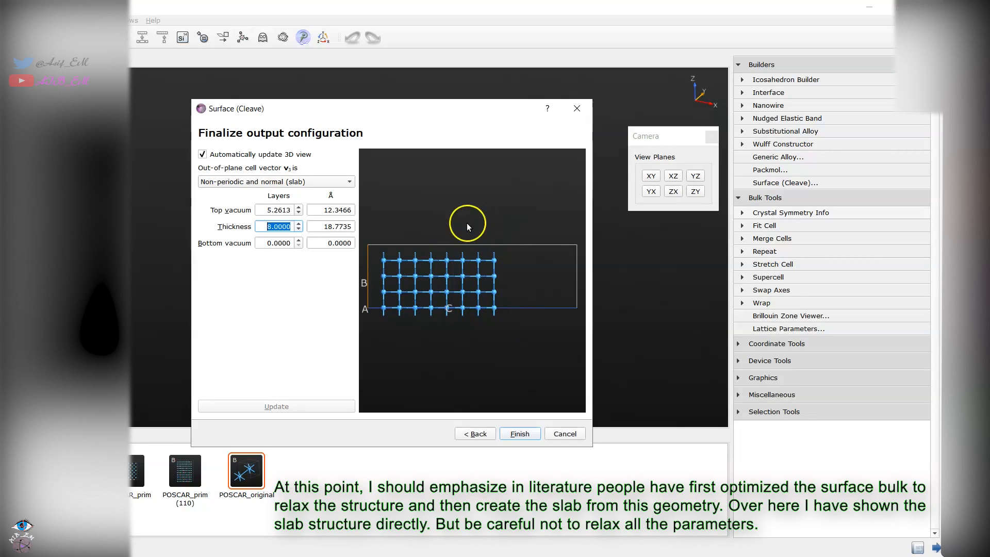
click(519, 432)
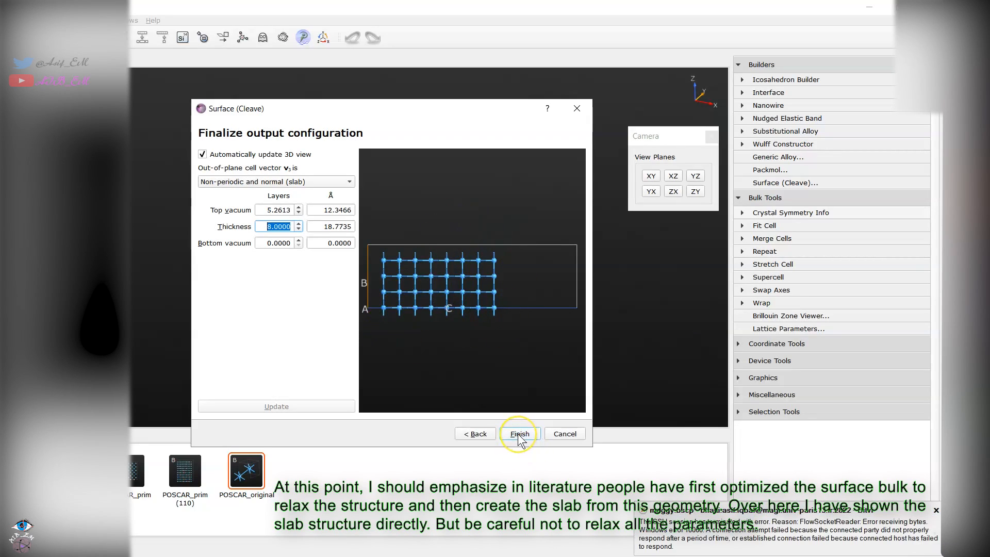
click(519, 433)
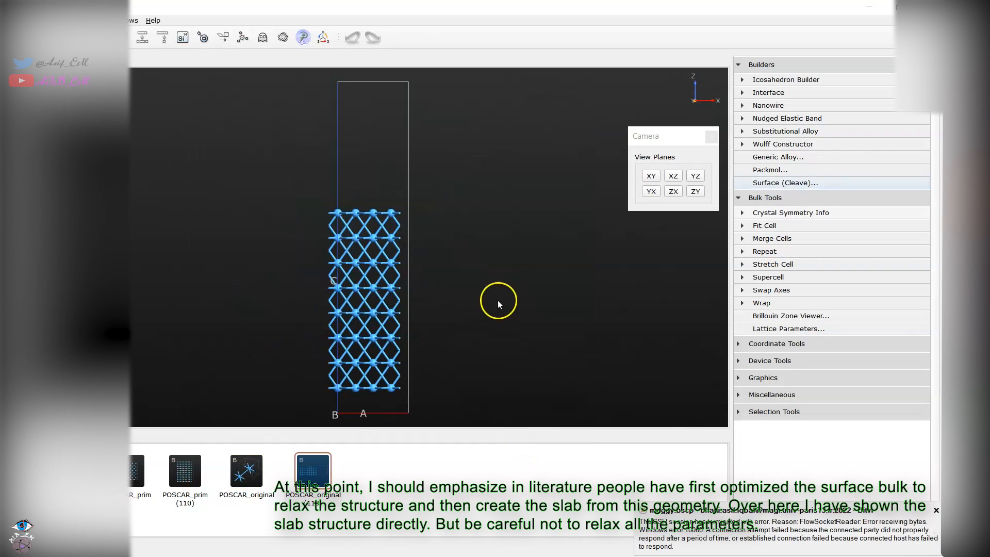
Orbit the built slab to inspect its layers and the vacuum region above
drag(496, 303, 306, 294)
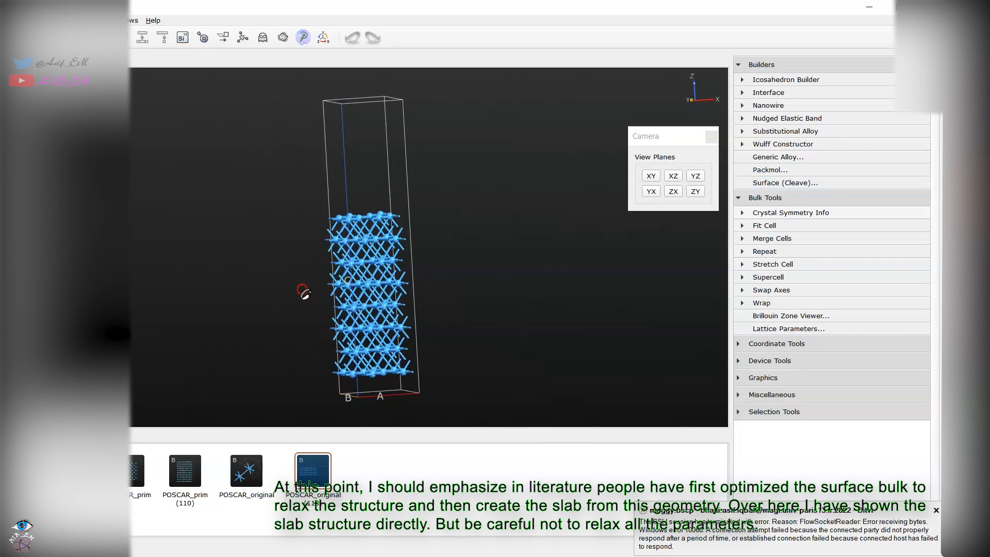
drag(305, 292, 377, 307)
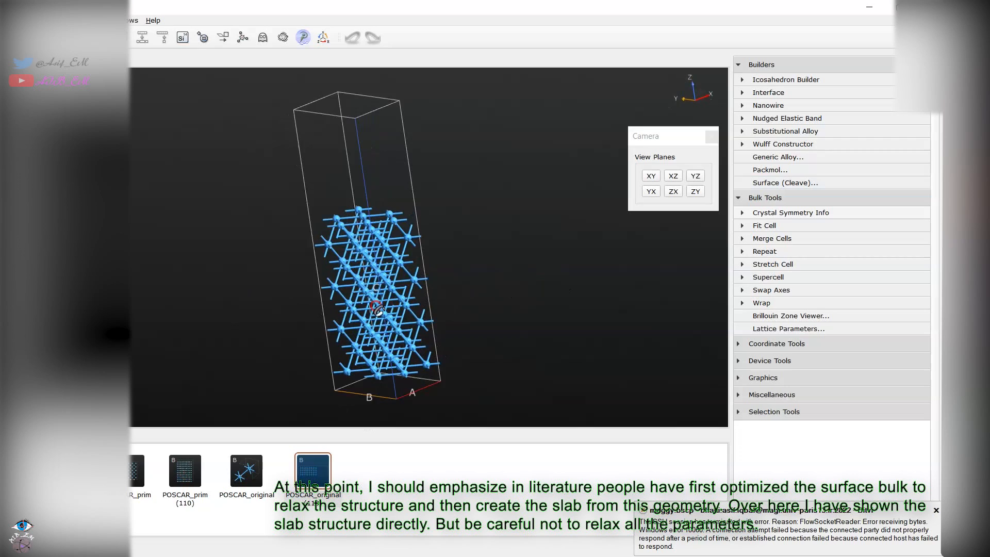
drag(377, 309, 369, 284)
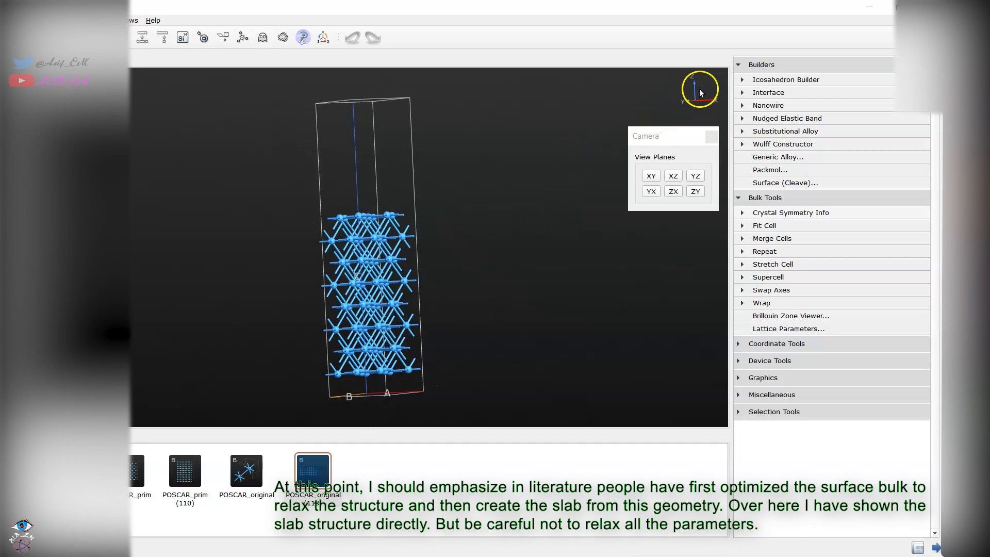
mouse_move(444, 264)
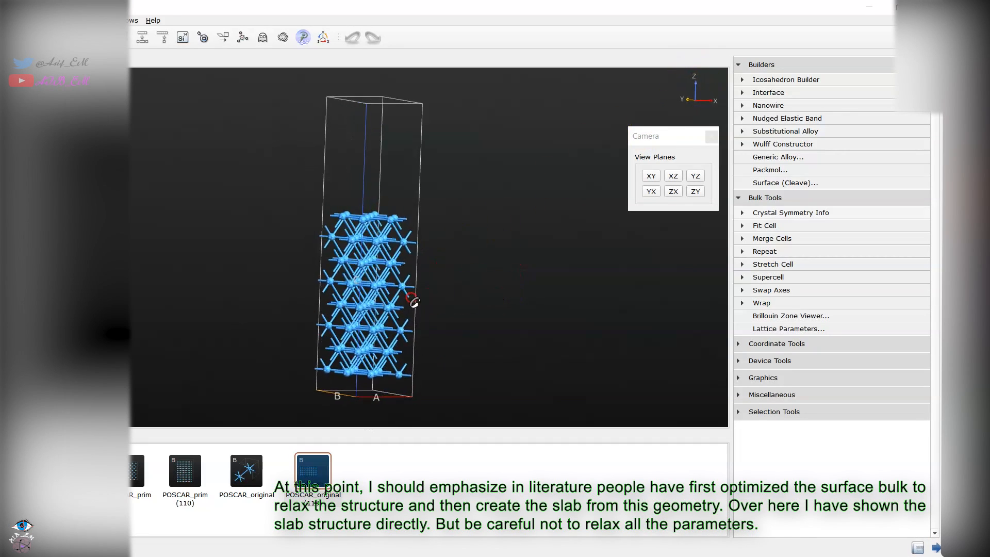
drag(414, 300, 345, 193)
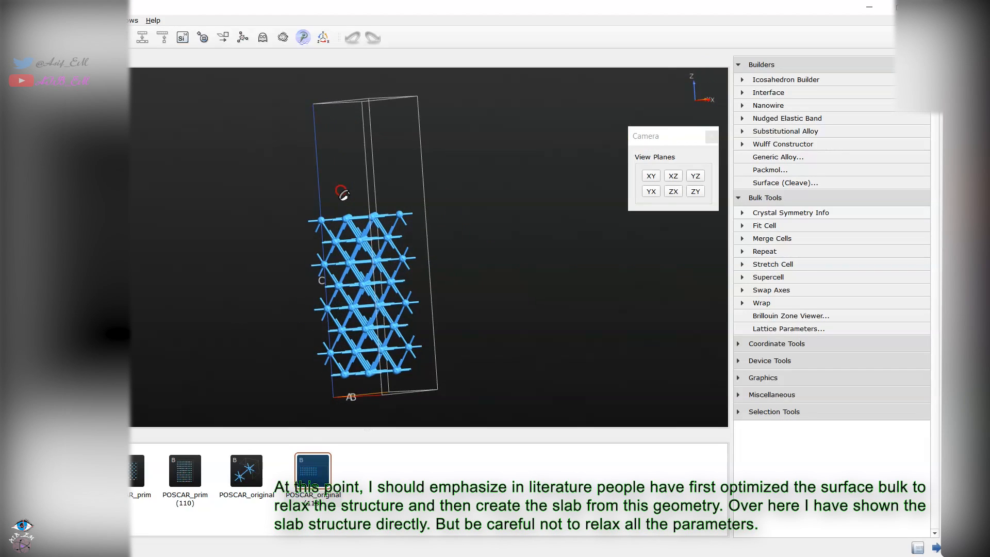
drag(342, 193, 369, 283)
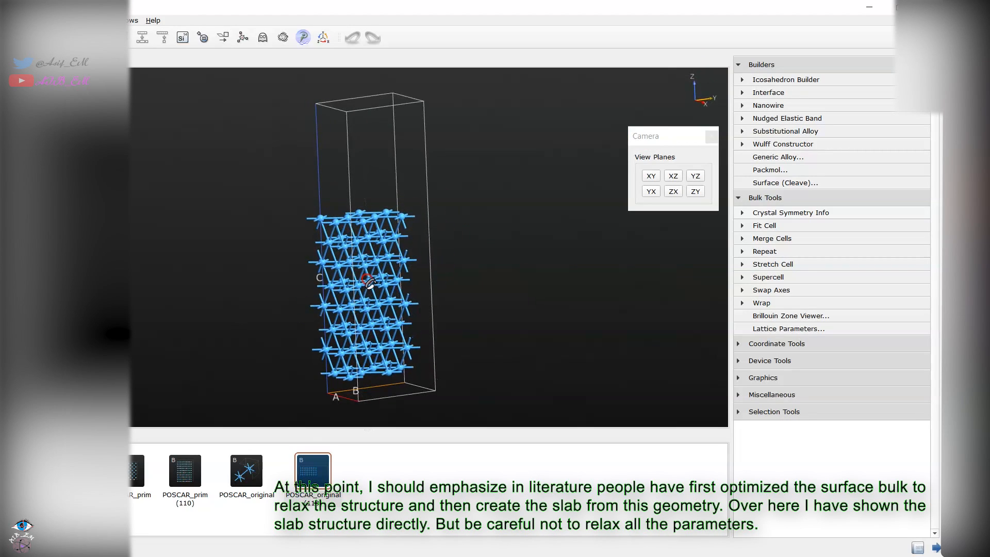
mouse_move(370, 281)
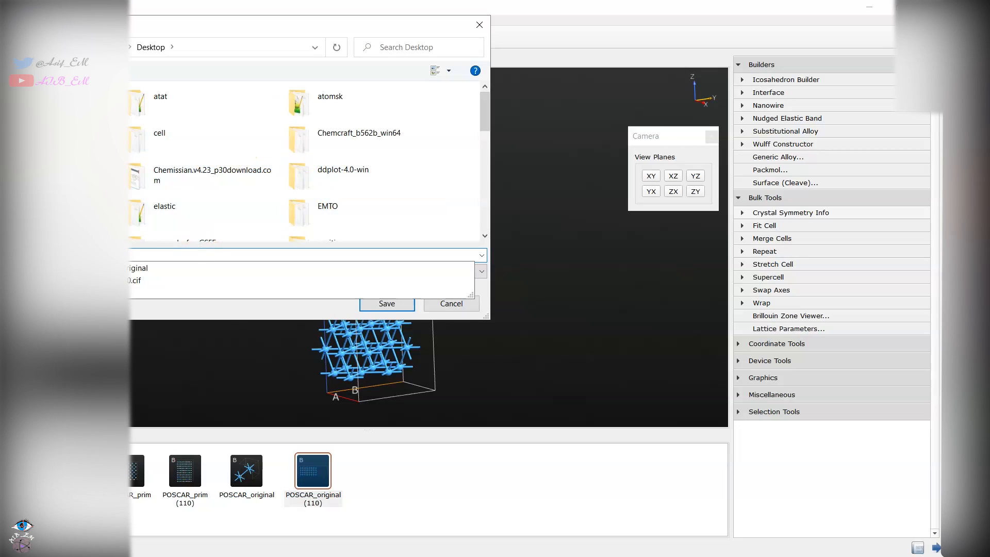
Save the slab to the Desktop in CIF format
click(297, 256)
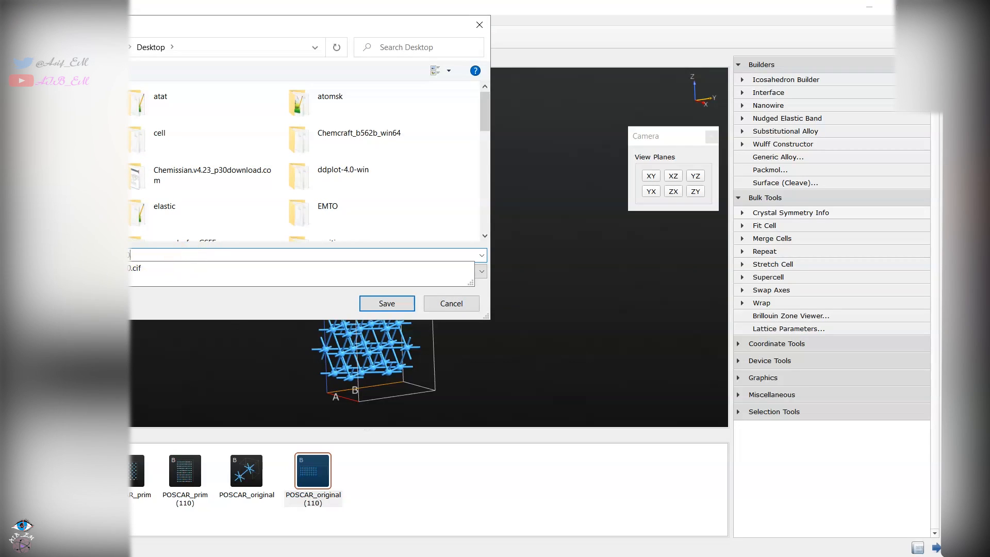
click(387, 303)
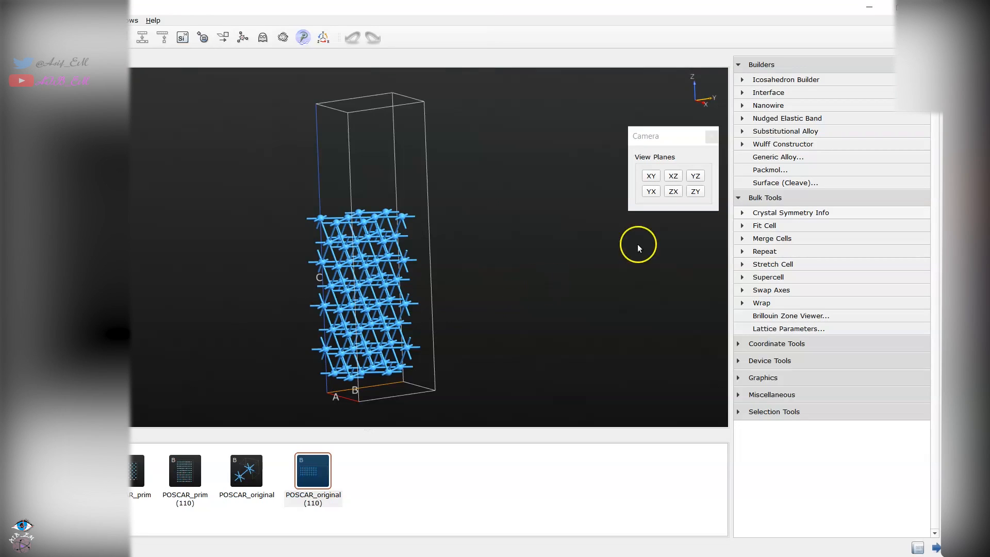
mouse_move(860, 19)
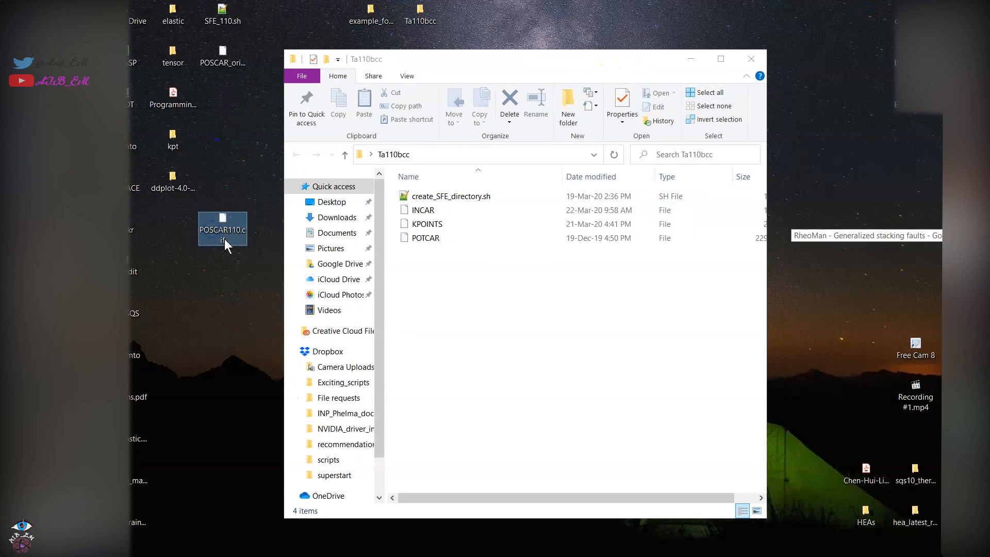
Load POSCAR110.cif in VESTA and view the slab along a crystal axis
double_click(223, 229)
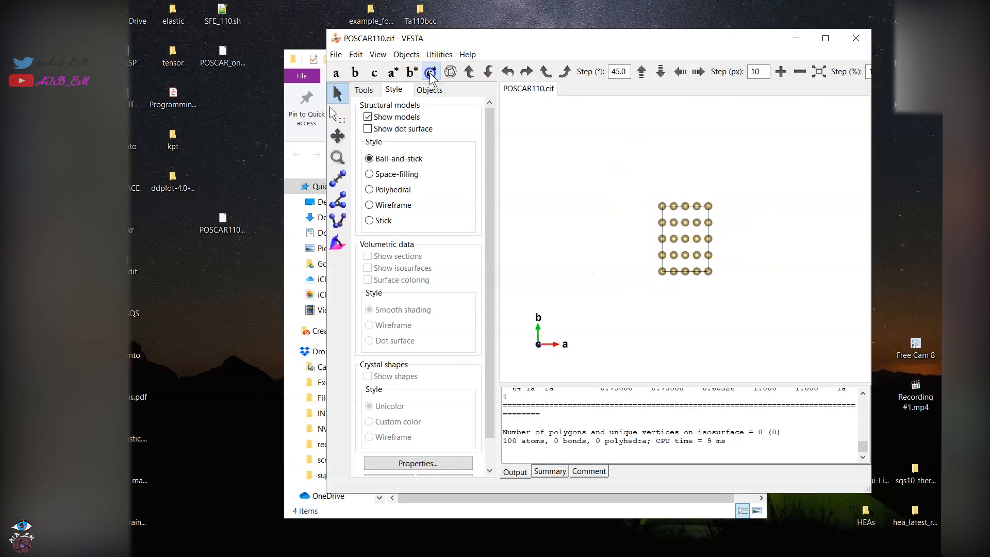
click(429, 73)
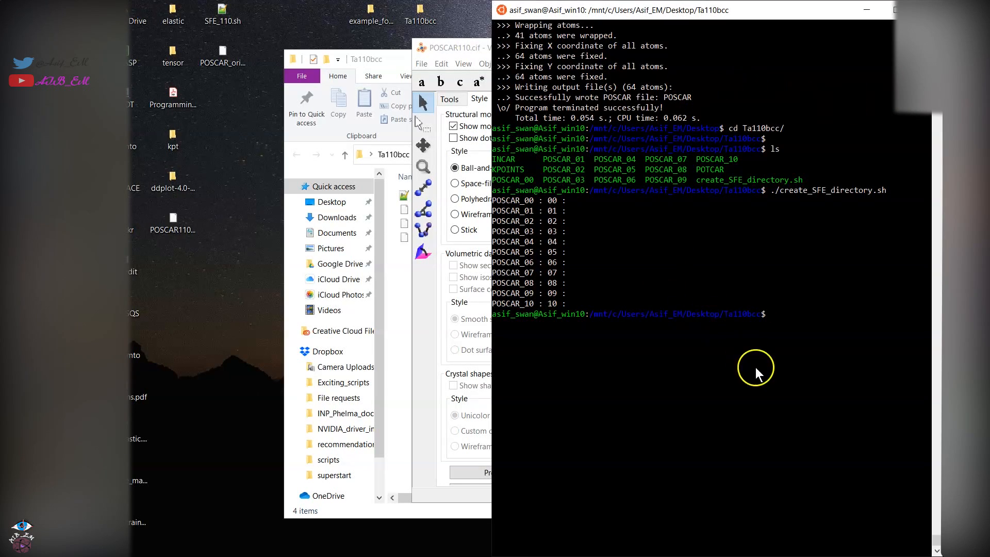
text(cd .)
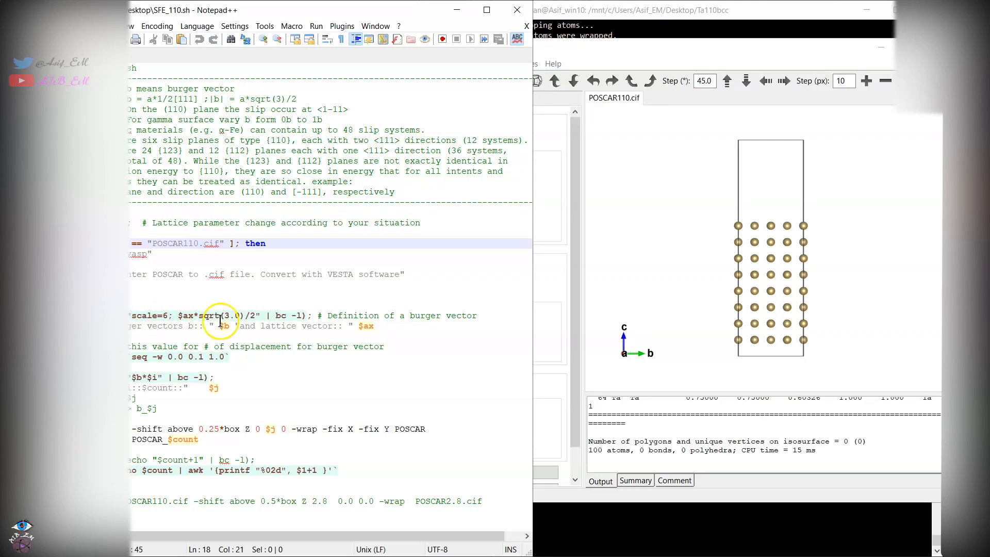
mouse_move(275, 157)
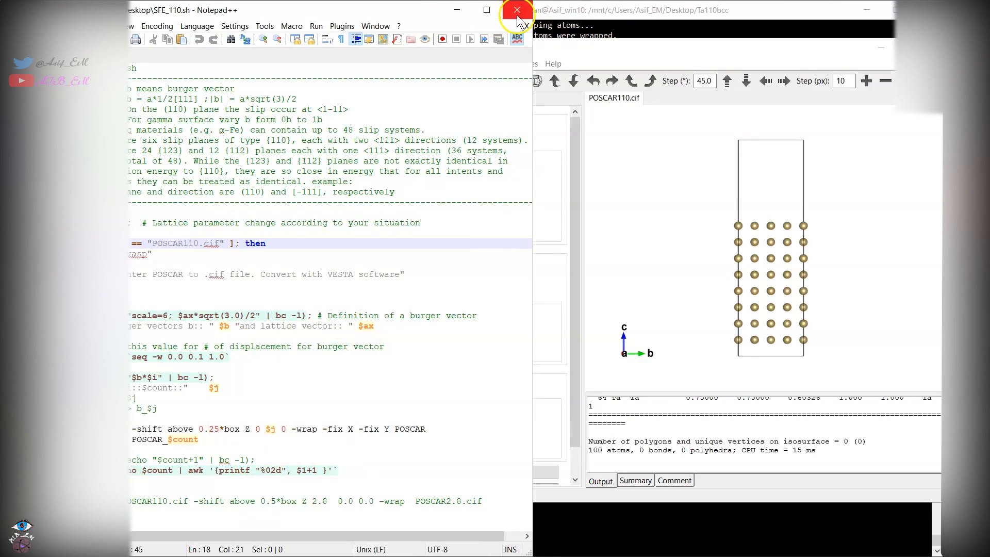
Close the reviewed SFE_110.sh script in Notepad++
click(516, 9)
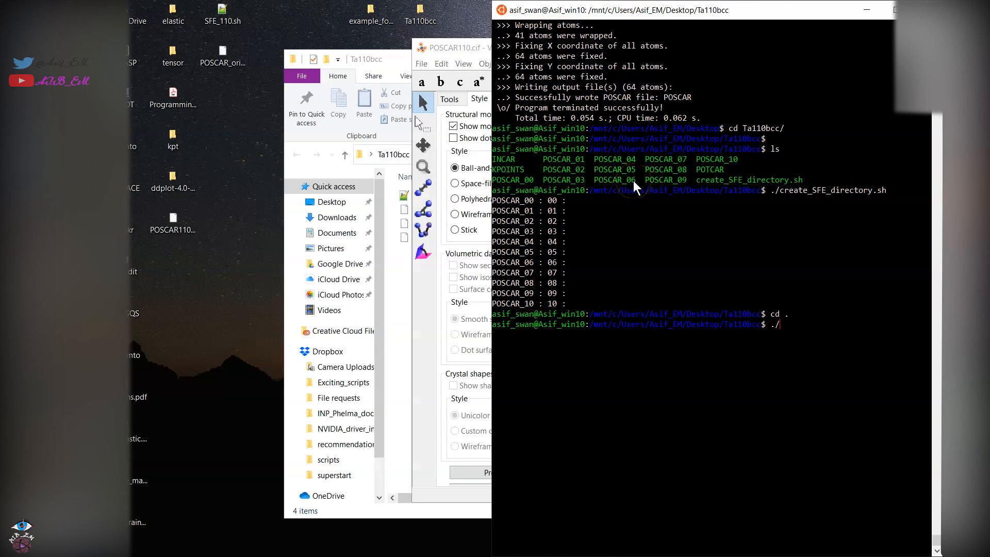
Return to the Desktop and run ./SFE_110.sh on POSCAR110.cif to generate displaced POSCARs
text(SFE)
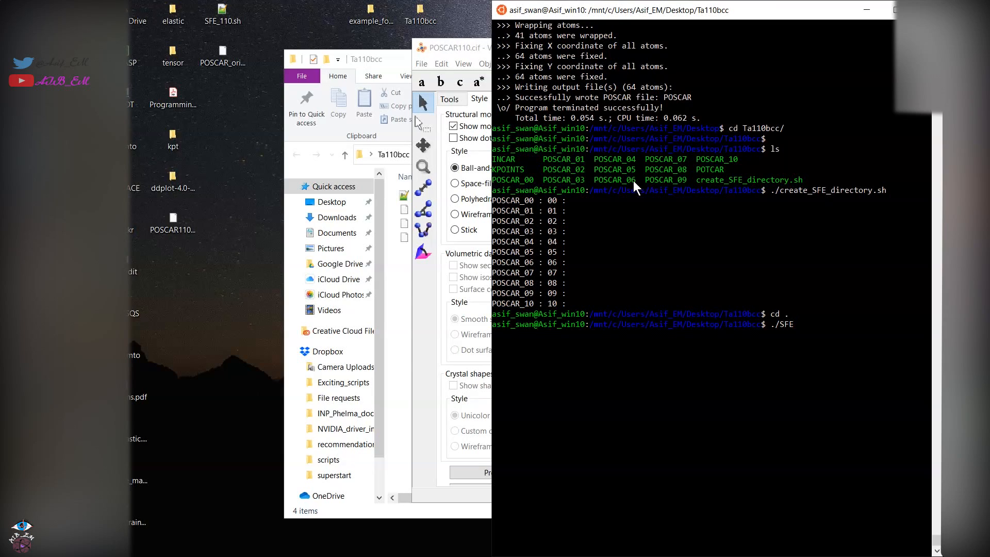
text(cd ..)
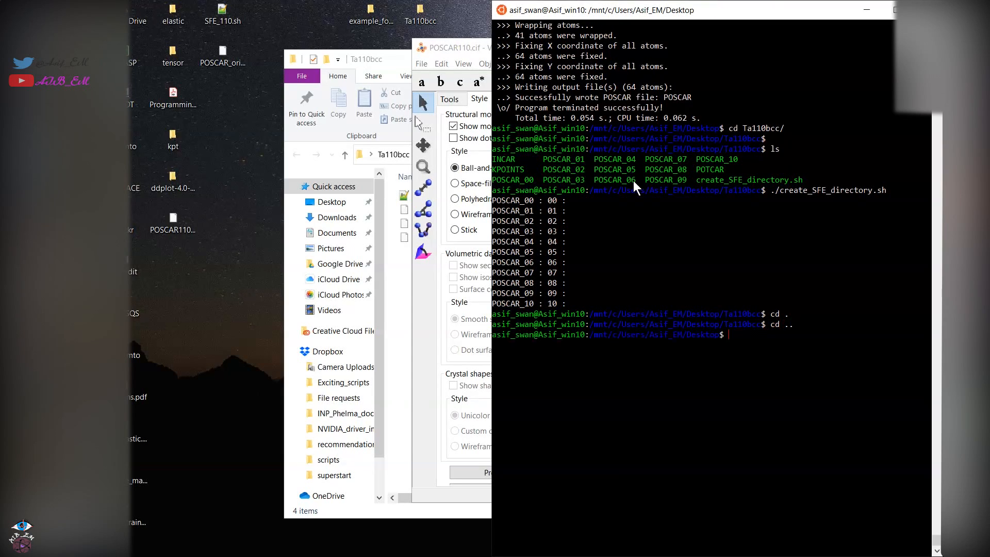
text(./SFE_110.sh POS)
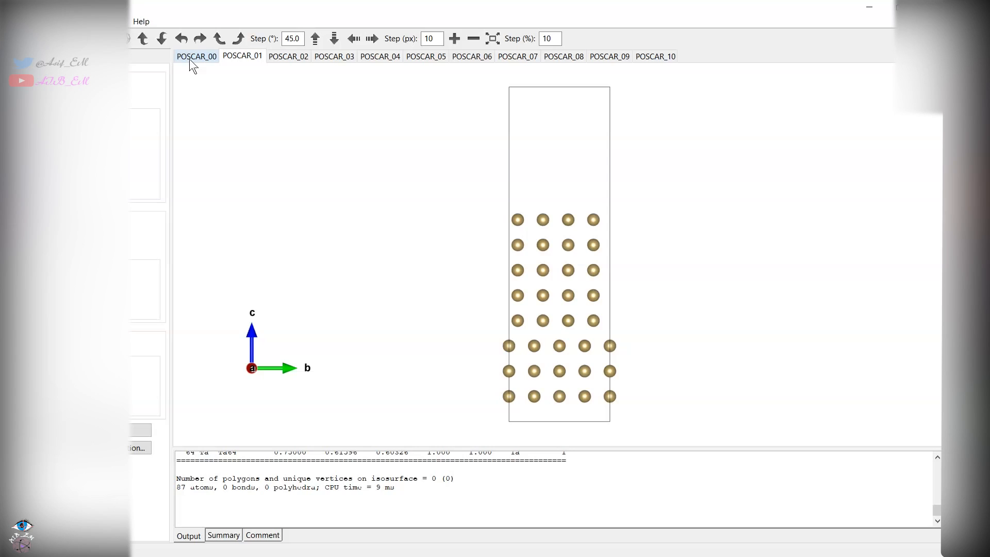
Page through the generated POSCAR structures, including POSCAR_07 and POSCAR_08, to compare shifted layers
click(288, 56)
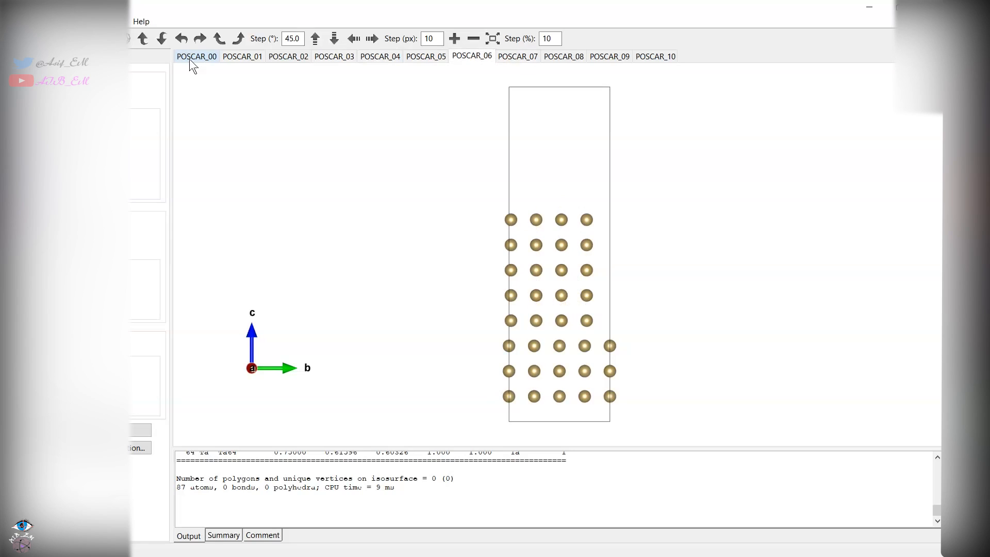
click(517, 56)
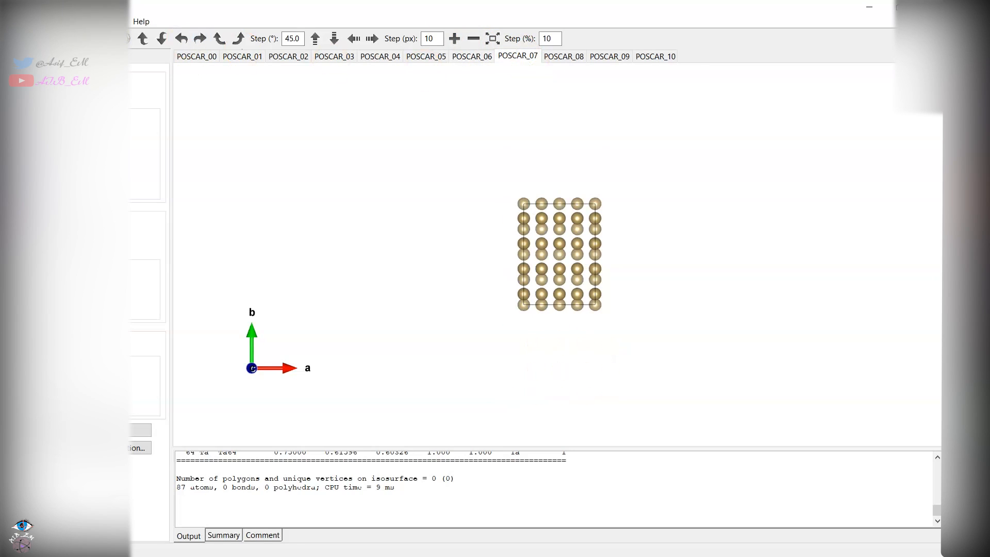
click(563, 56)
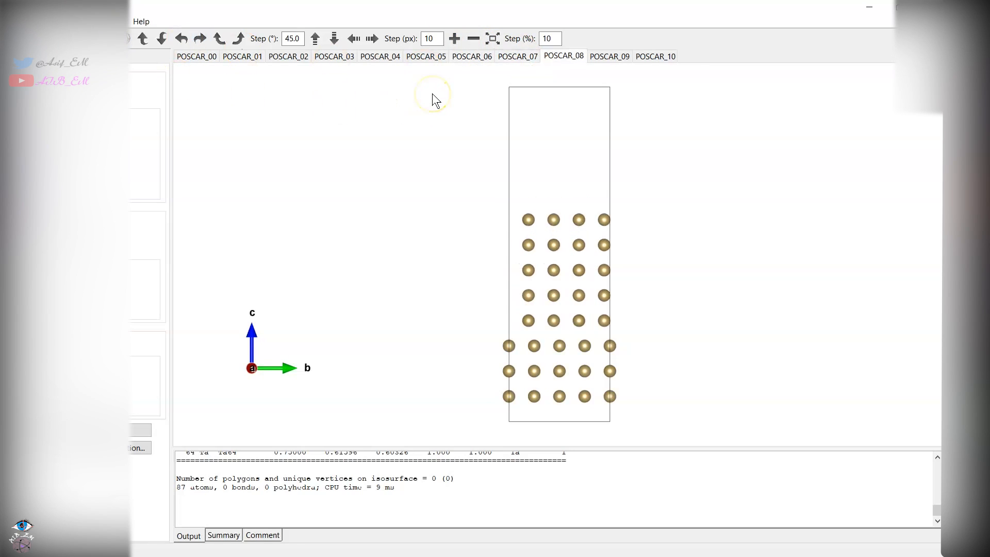
click(656, 55)
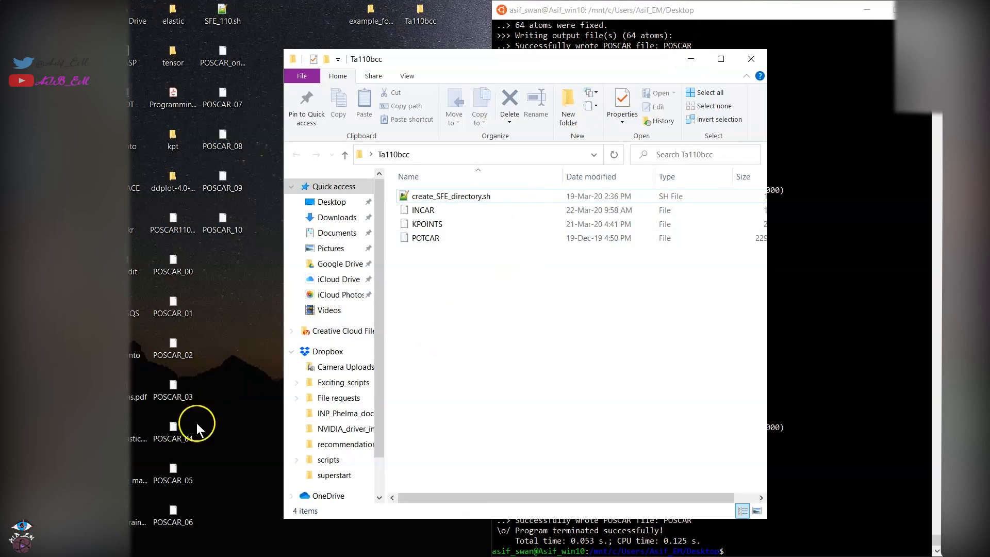
mouse_move(311, 285)
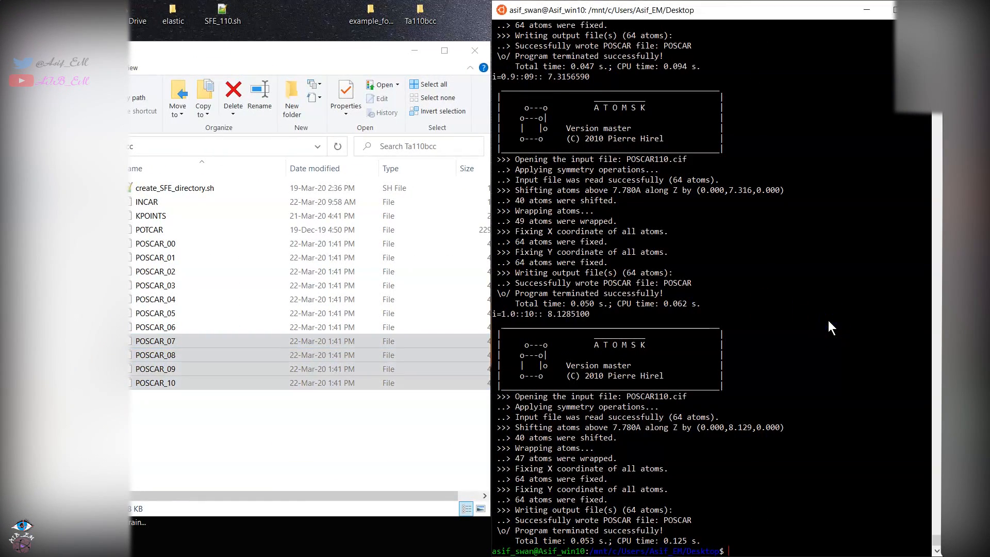
Enter the Ta110bcc folder in the terminal and deselect the moved POSCAR files
text(cd Ta110bcc/)
text(ls)
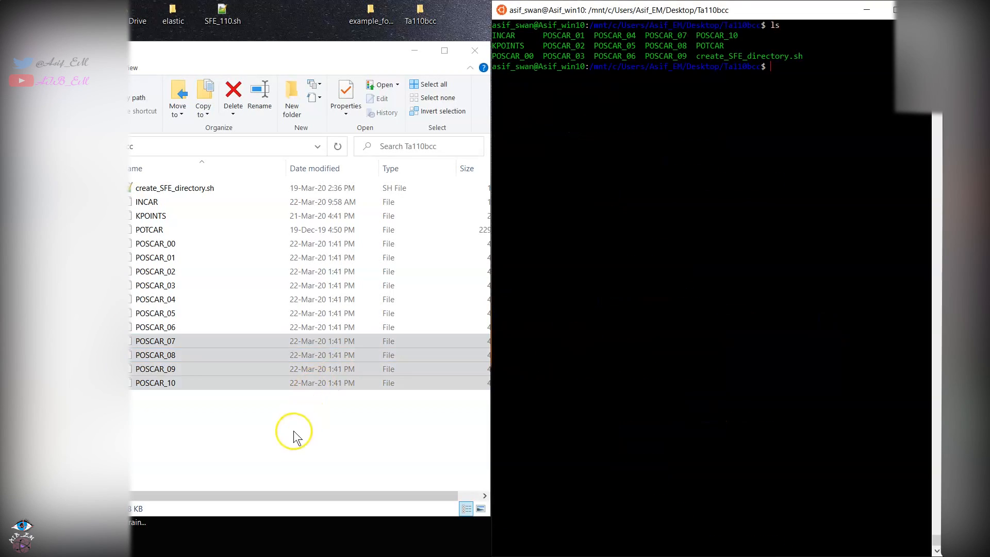
click(151, 216)
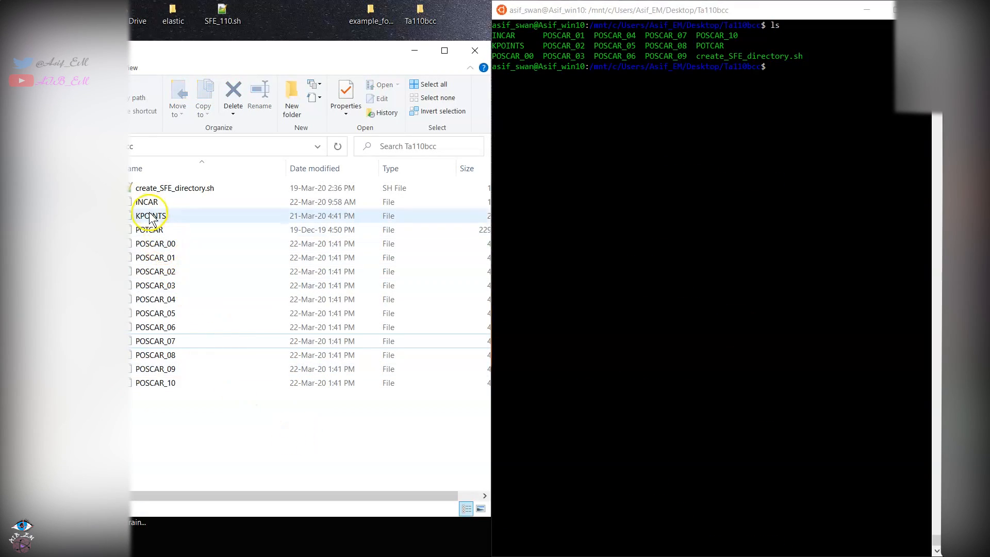
click(149, 229)
text(./create_SFE_directory.sh)
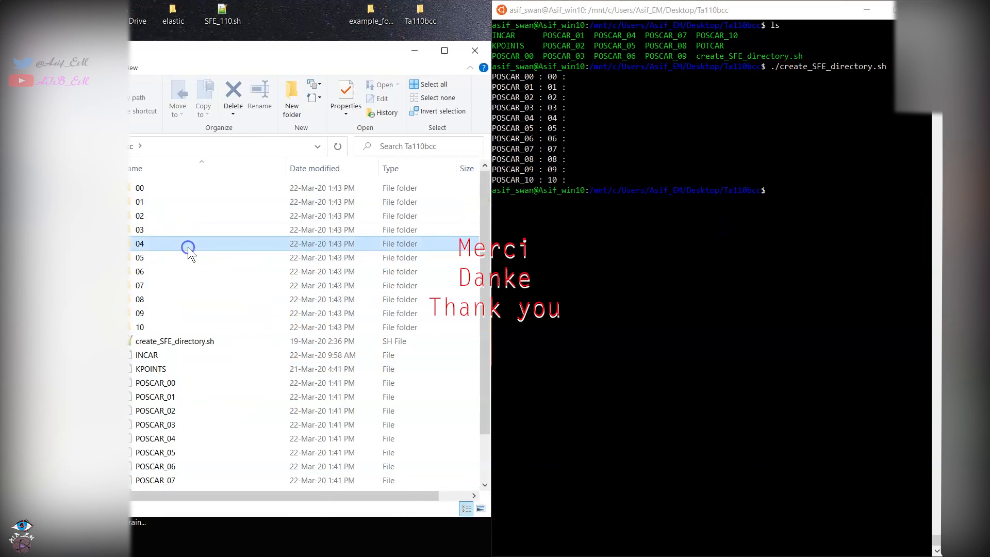
Inspect folder 04 to confirm it holds INCAR, job.sh, KPOINTS, POSCAR, POSCAR_04 and POTCAR
double_click(140, 243)
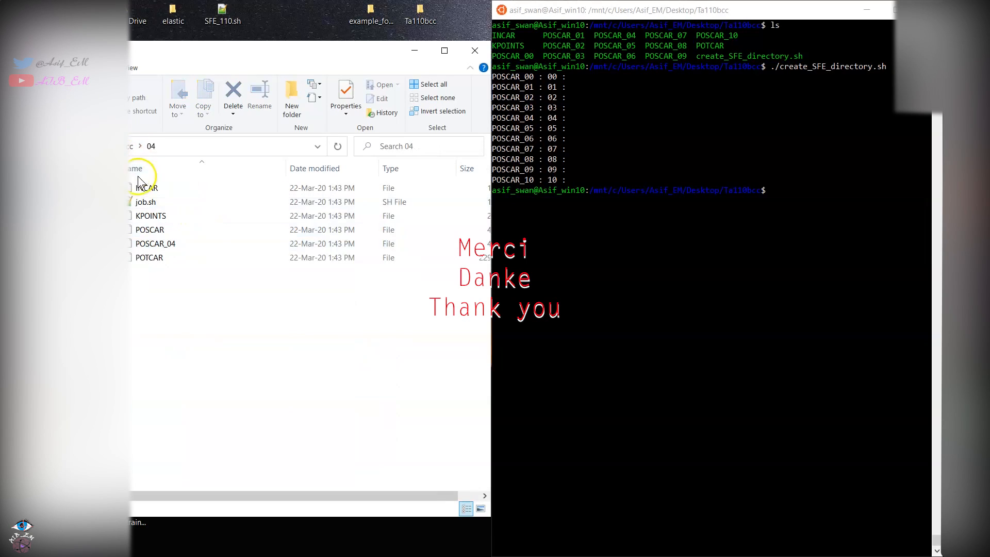
mouse_move(243, 272)
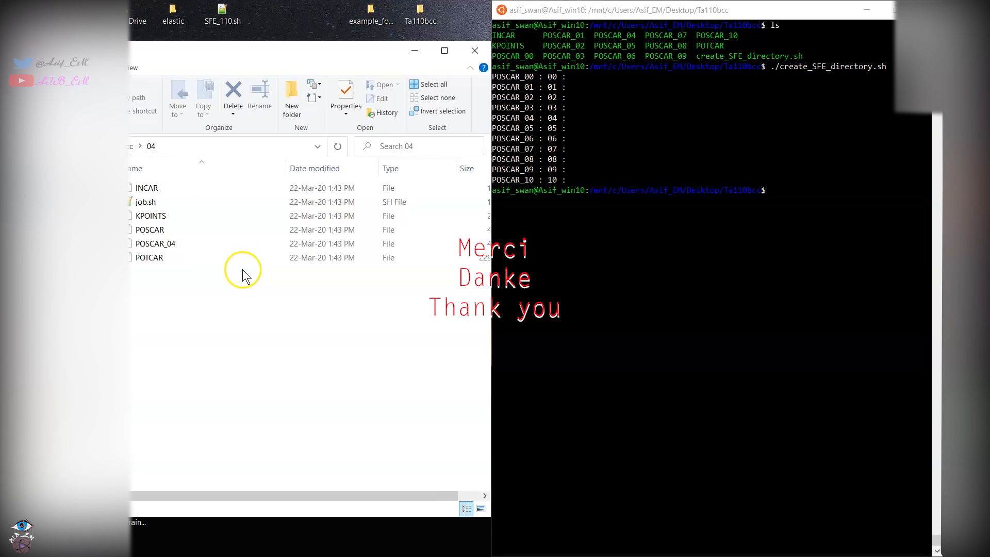